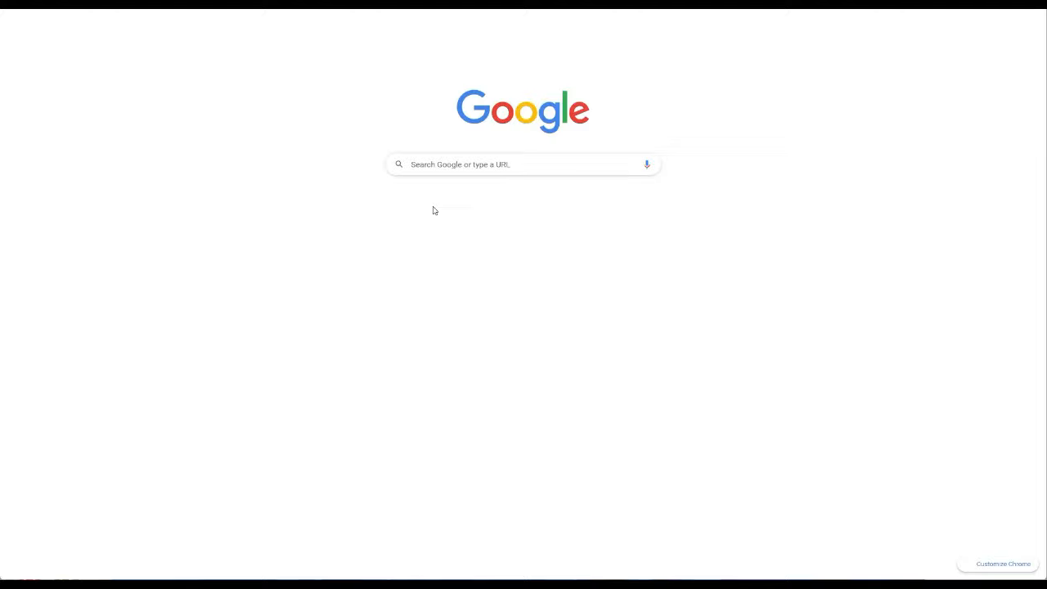
Step: Search Google for 'epson et-2760 driver' and reach Epson's ET-2760 support downloads section
text(epson et-2760 driver)
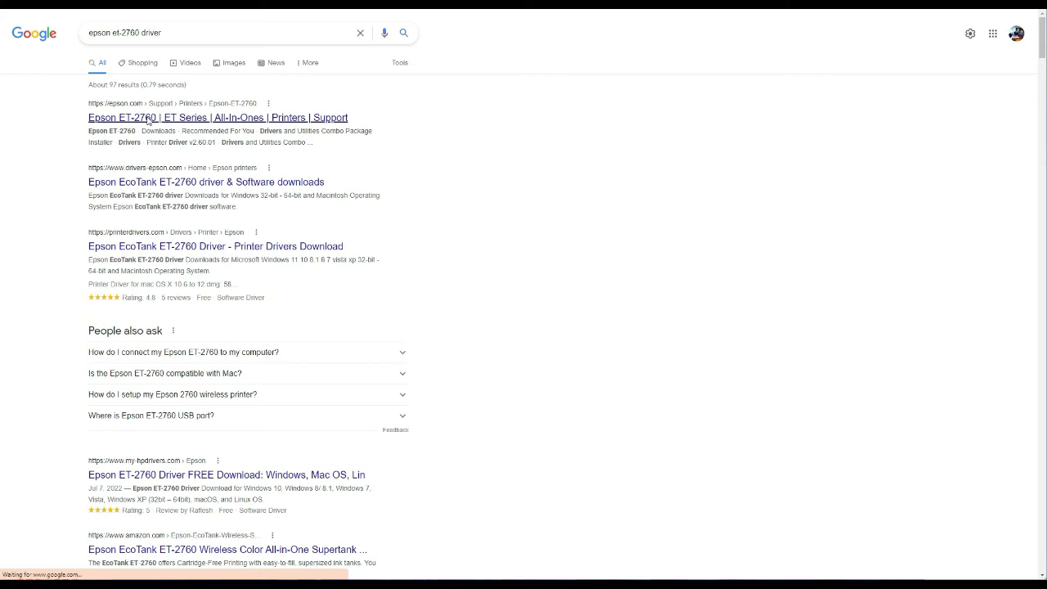
click(212, 117)
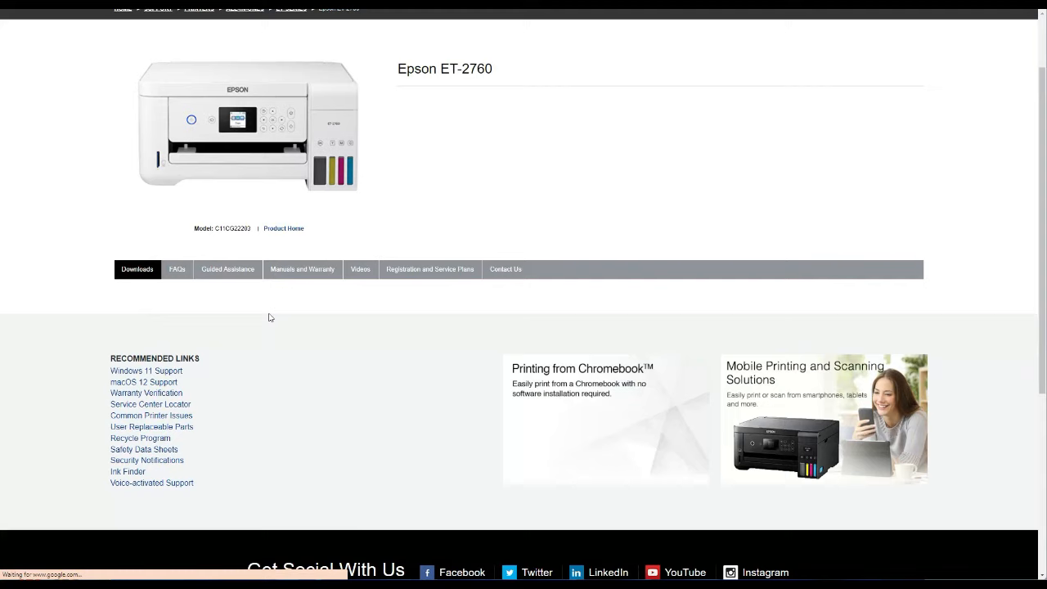
scroll(down, 3)
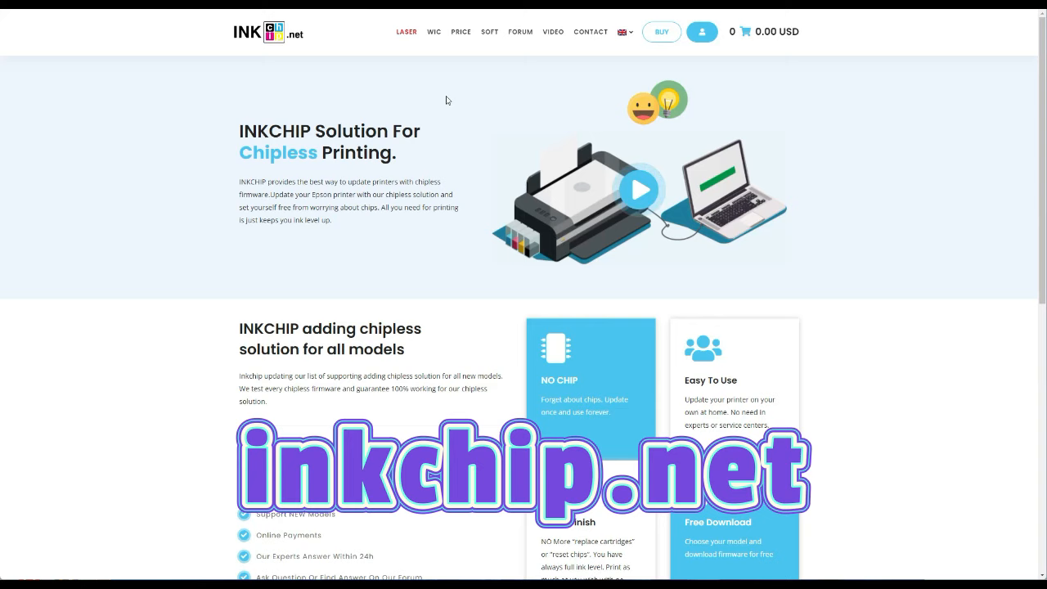
mouse_move(470, 95)
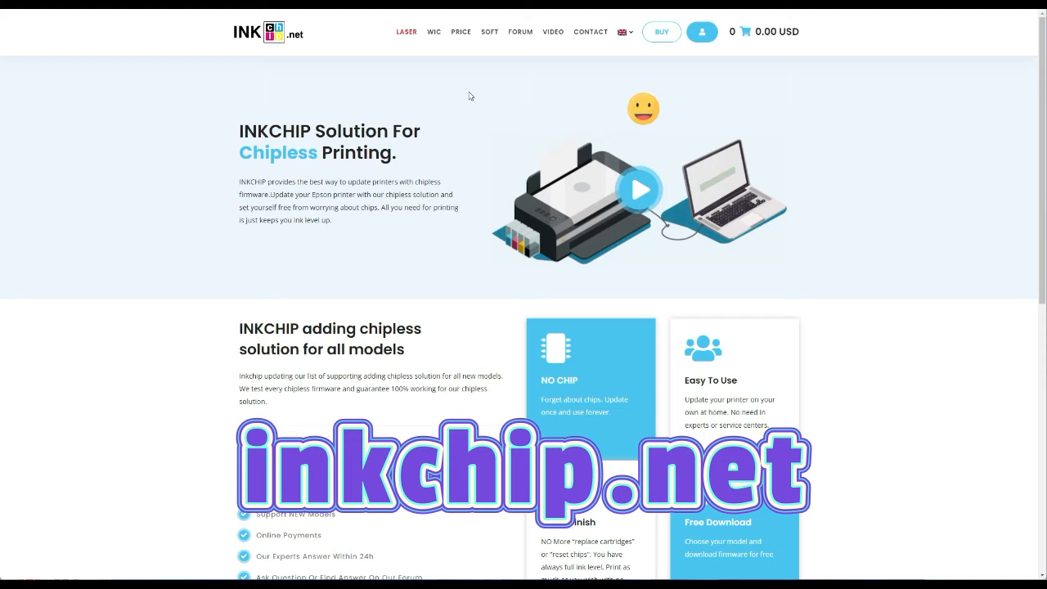
Step: Go to the WIC reset utility page and scroll to its free download language list
click(435, 33)
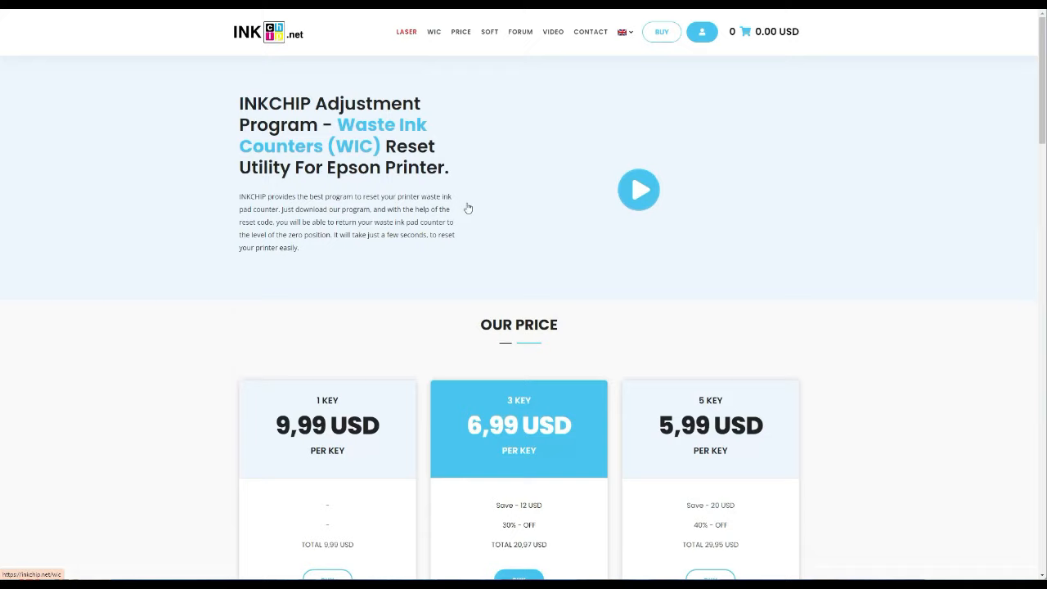
scroll(down, 3)
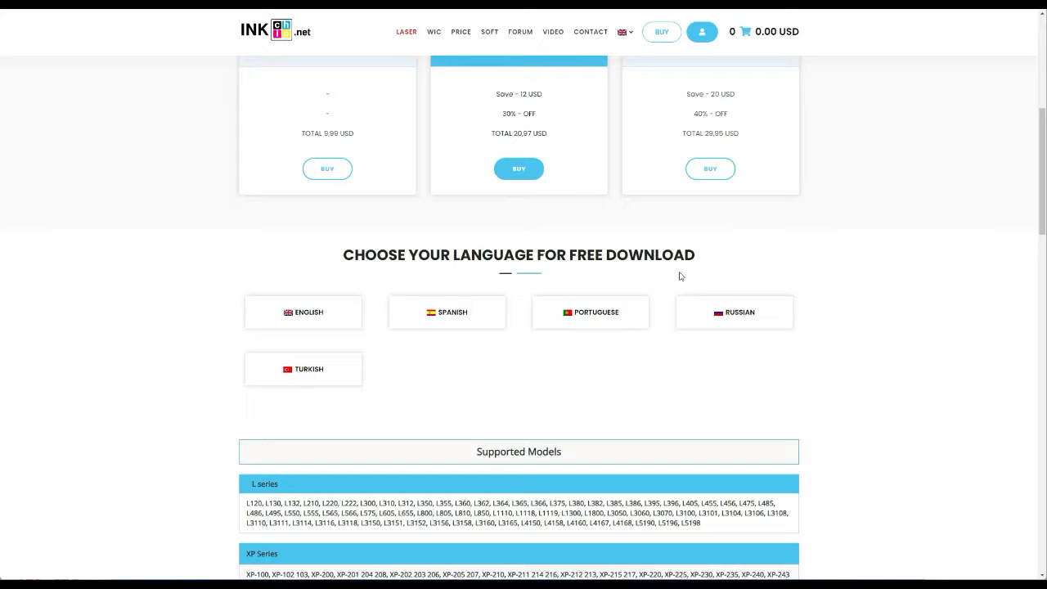
scroll(down, 3)
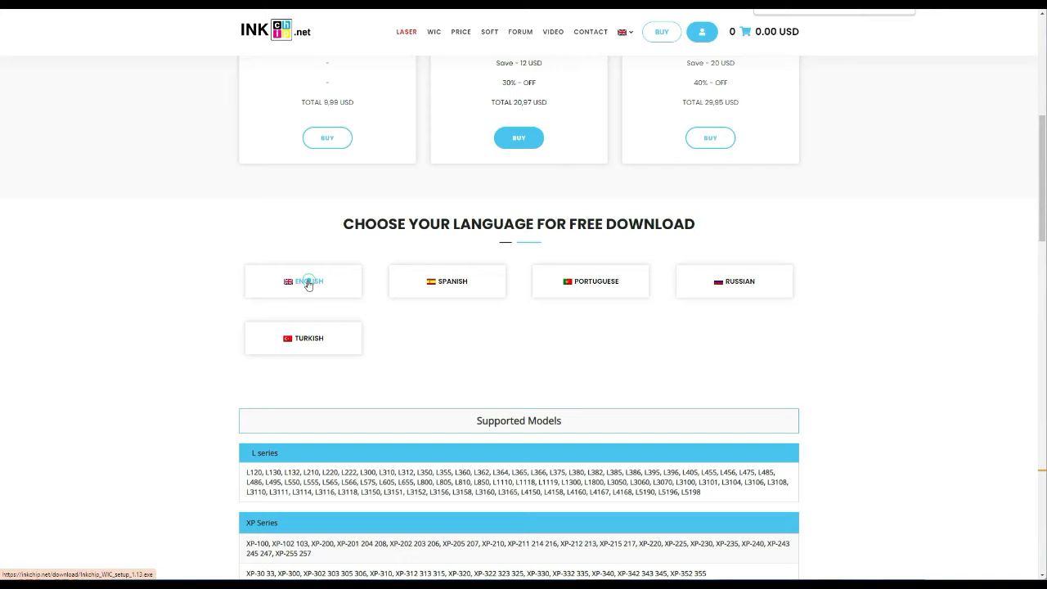
Step: Download the English adjustment program and extract it to the default folder
click(305, 282)
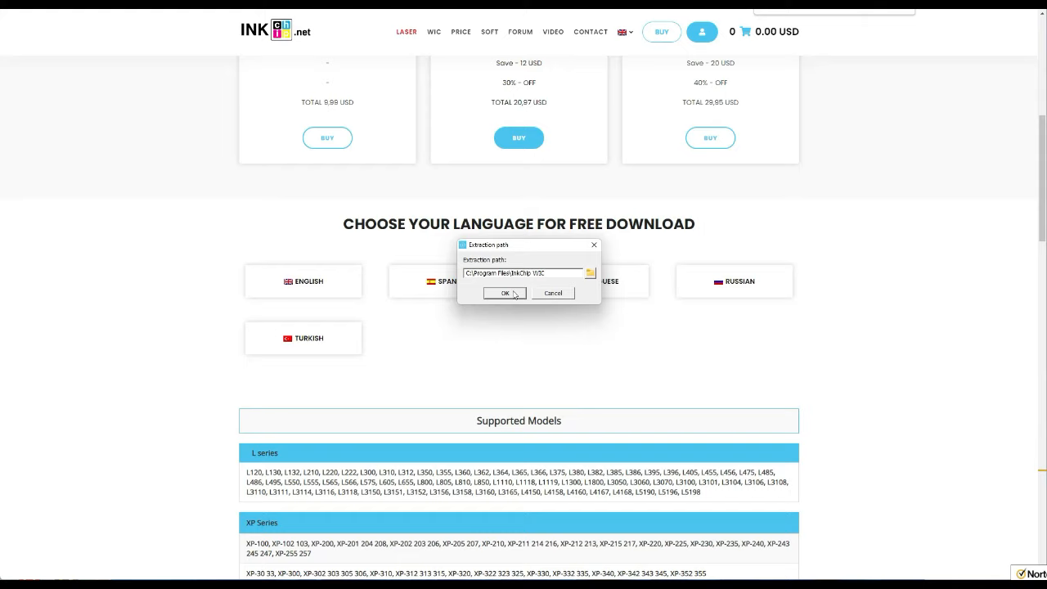
click(504, 293)
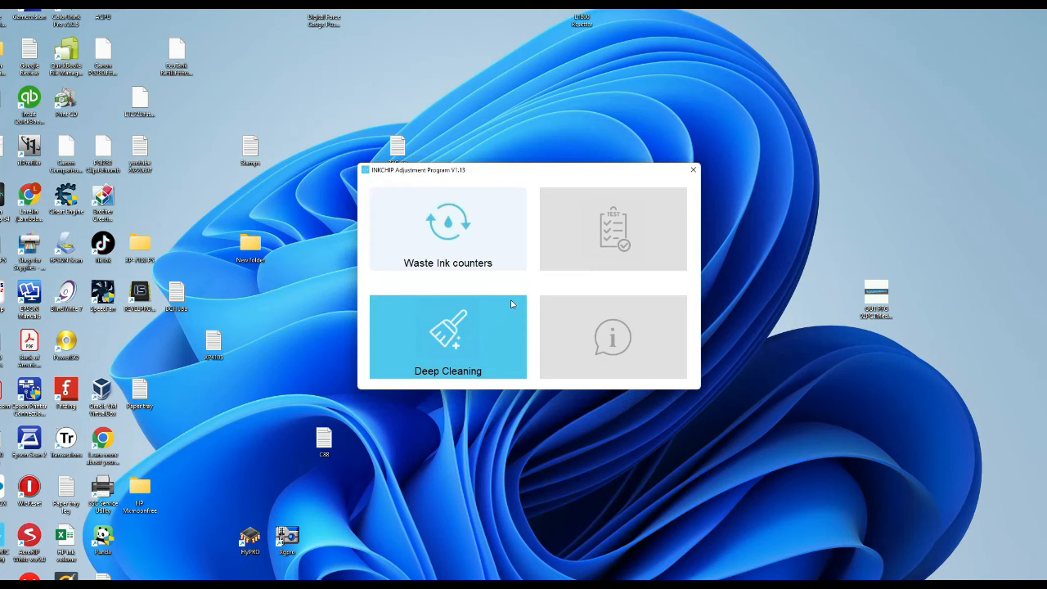
Step: Select ET-2760 Series in the waste ink counters section and read its counter
click(448, 228)
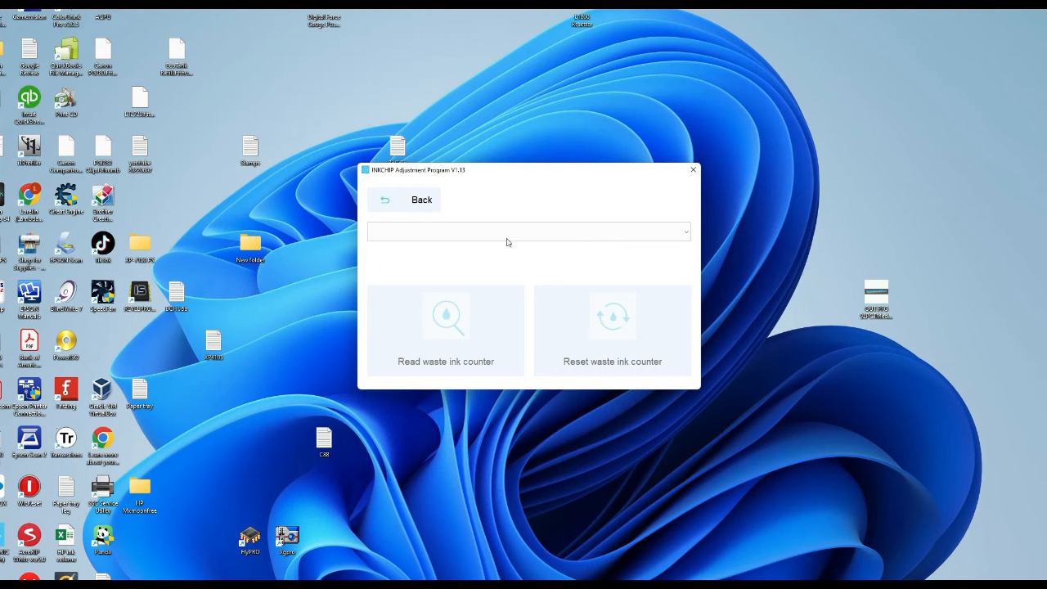
click(530, 232)
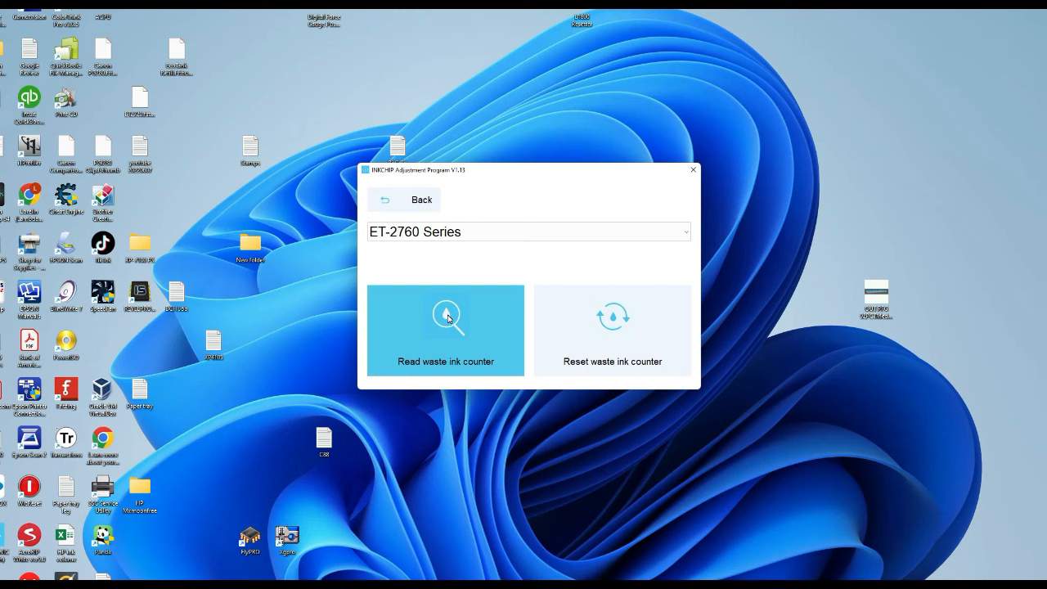
click(445, 331)
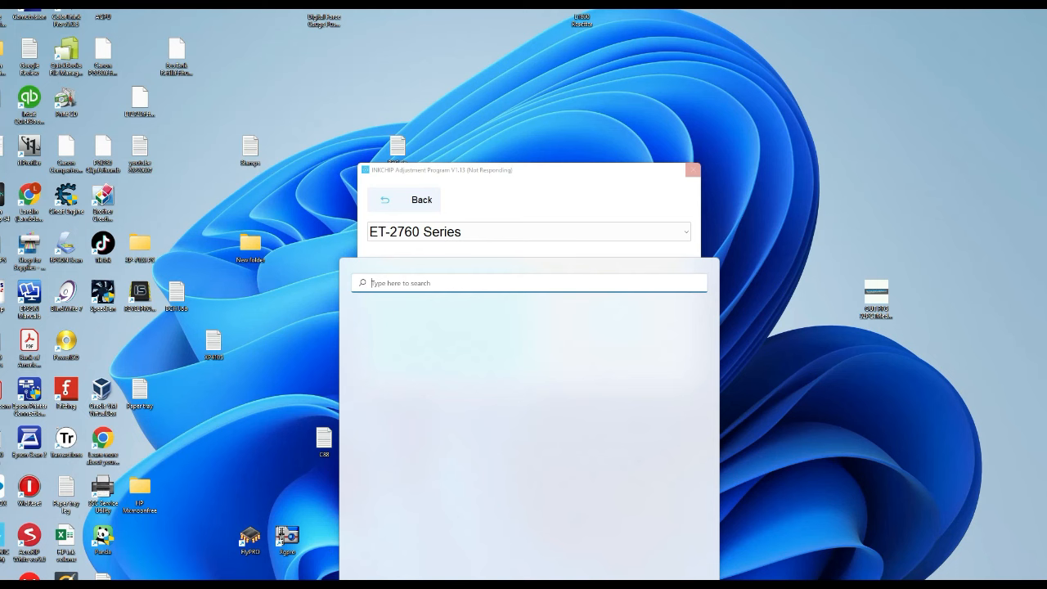
Step: Find Printers & scanners via Start search and reach the EPSON ET-2760 Series printing preferences
text(printer)
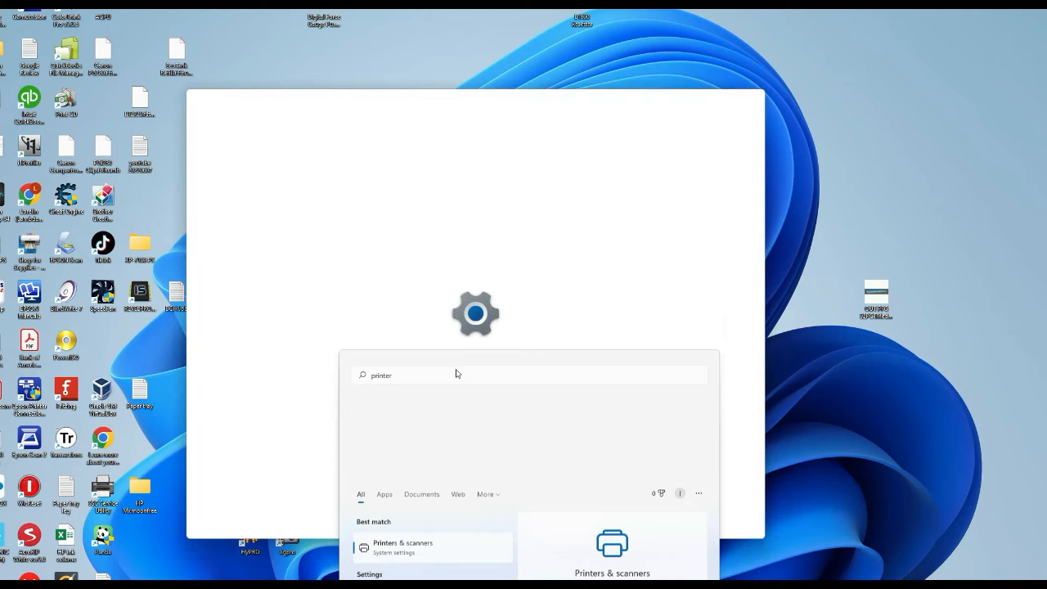
click(403, 548)
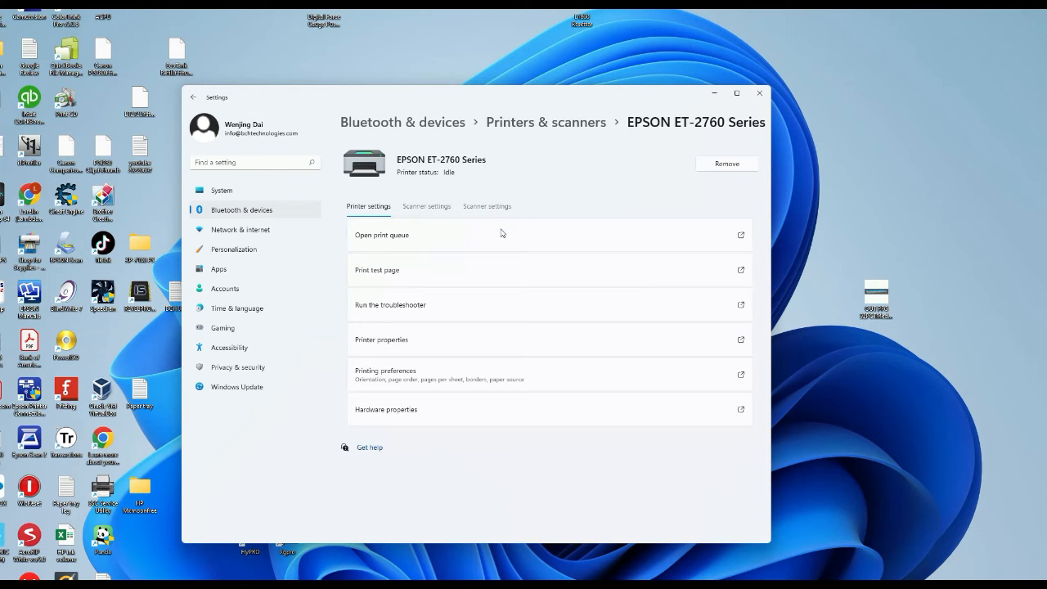
click(386, 370)
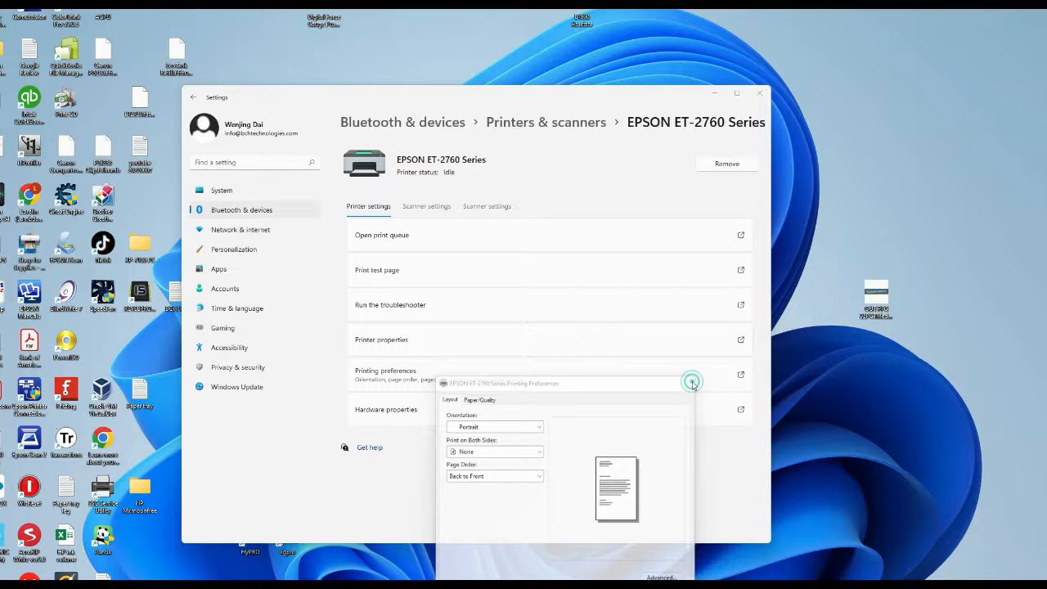
click(874, 322)
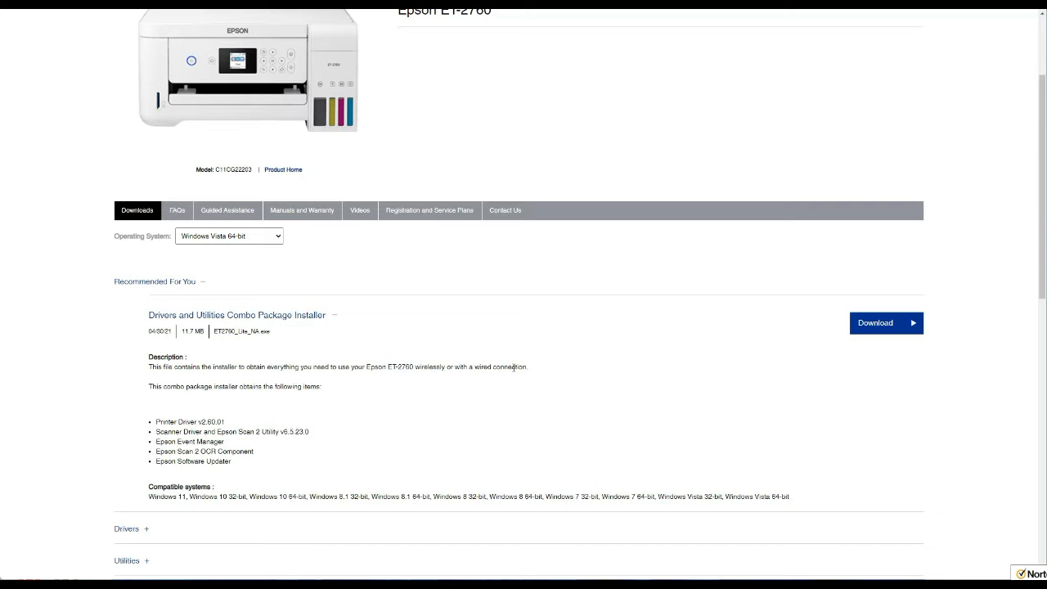
Step: Download the ET-2760 Drivers and Utilities Combo Package Installer from Epson
click(886, 323)
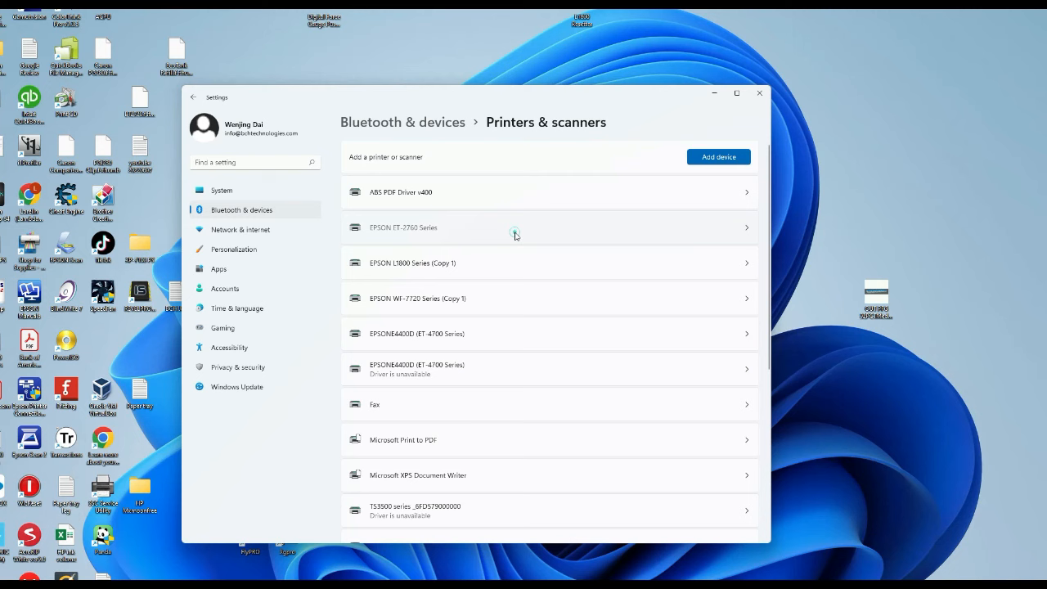
Step: Open the EPSON ET-2760 Series printer's settings page in Printers & scanners
click(515, 228)
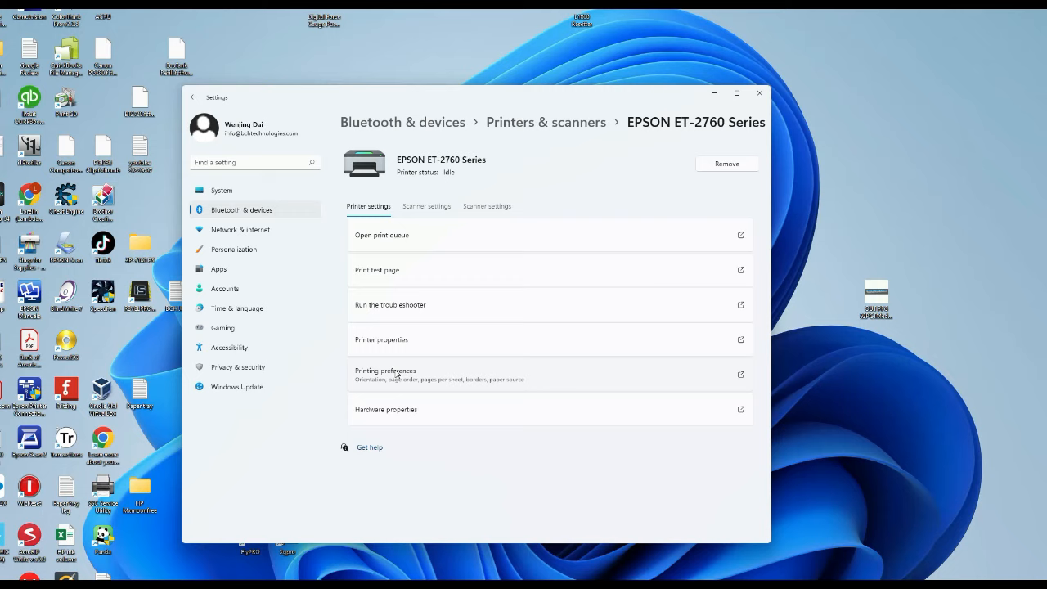
click(437, 375)
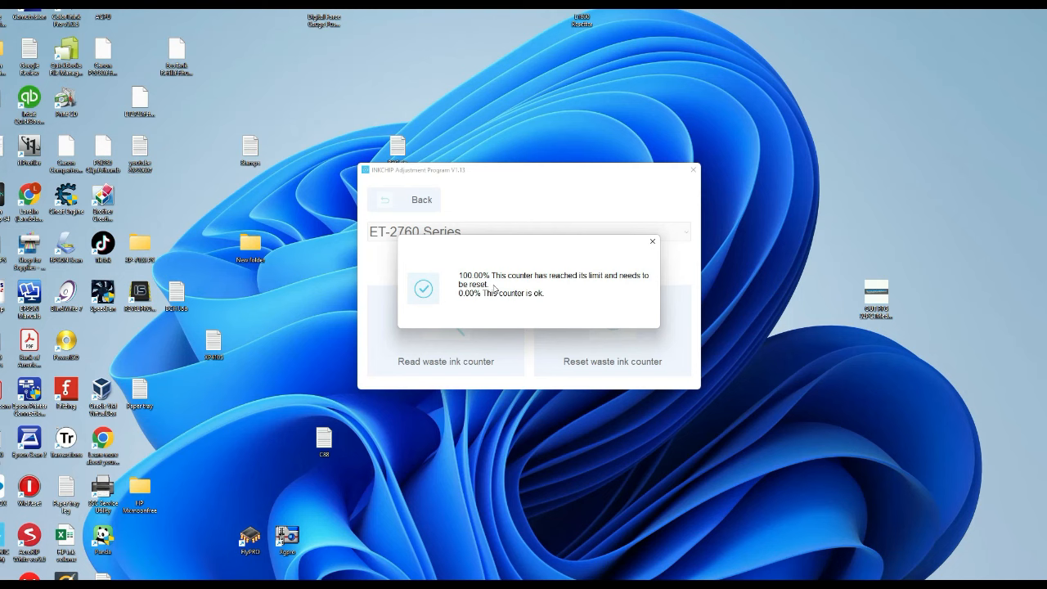
mouse_move(649, 246)
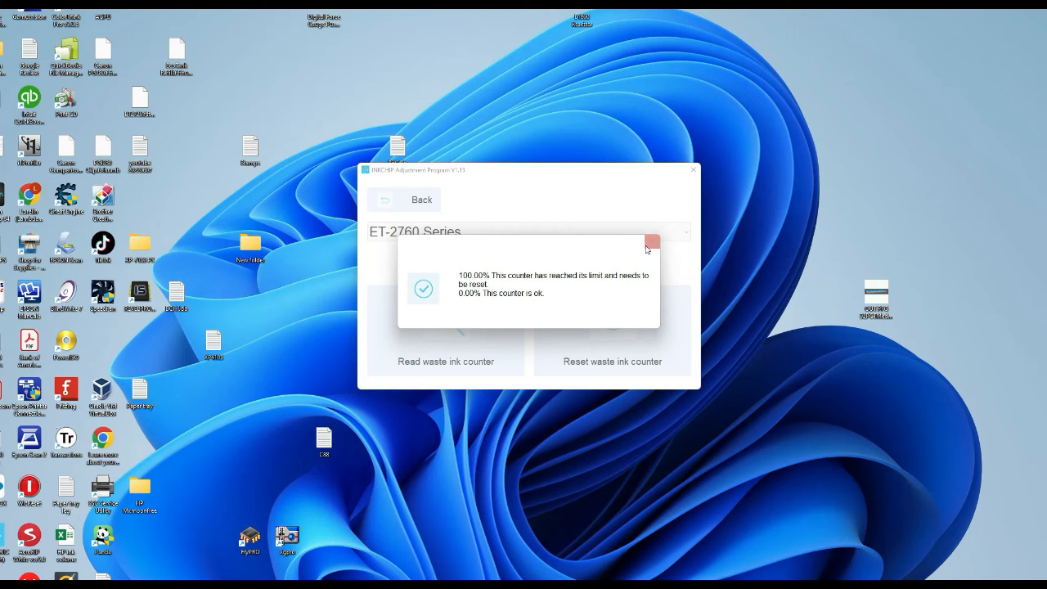
Step: Dismiss the counter status message reporting 100.00% / 0.00%
click(651, 243)
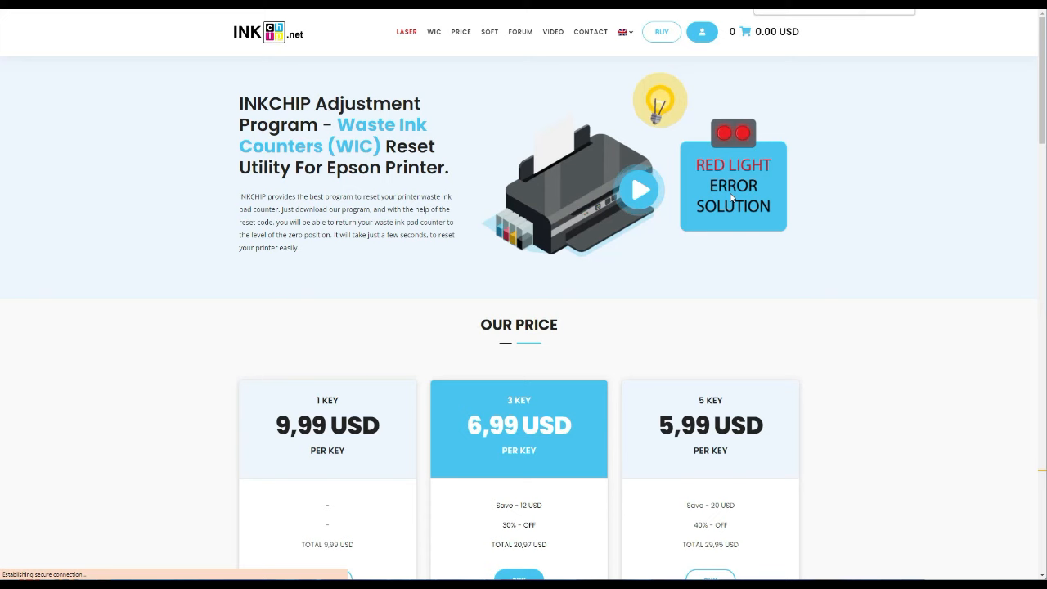
Step: Add one WIC Adjustment Program key at 9.99 USD to the cart from the price list
click(462, 31)
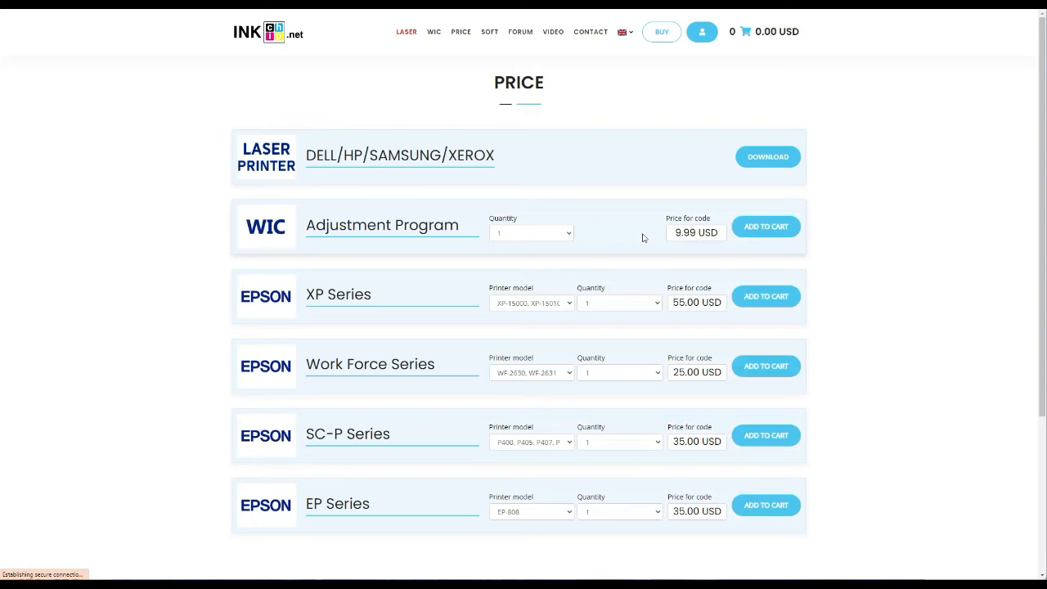
click(563, 233)
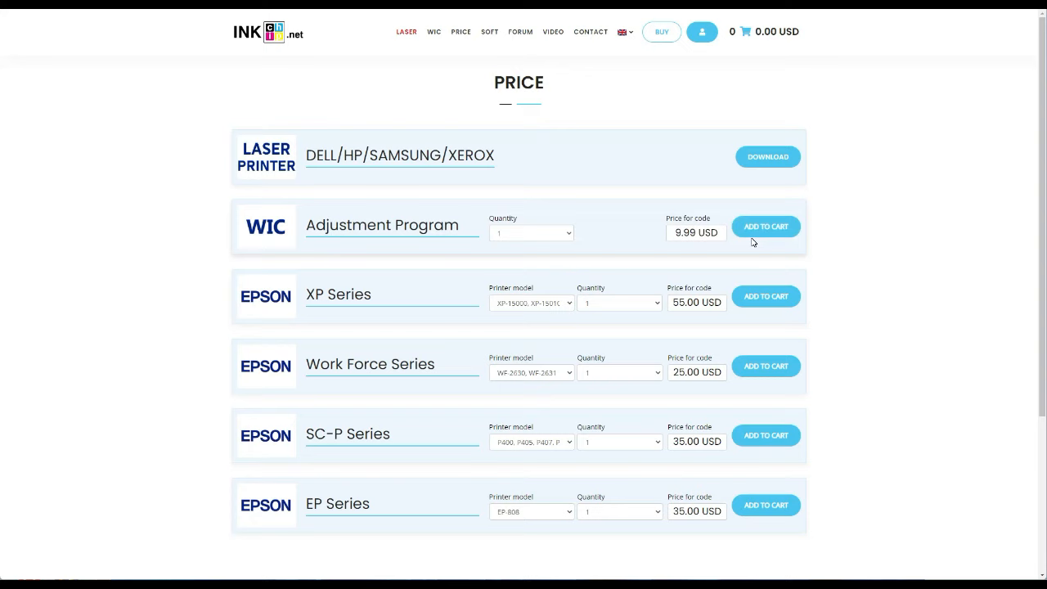
click(765, 226)
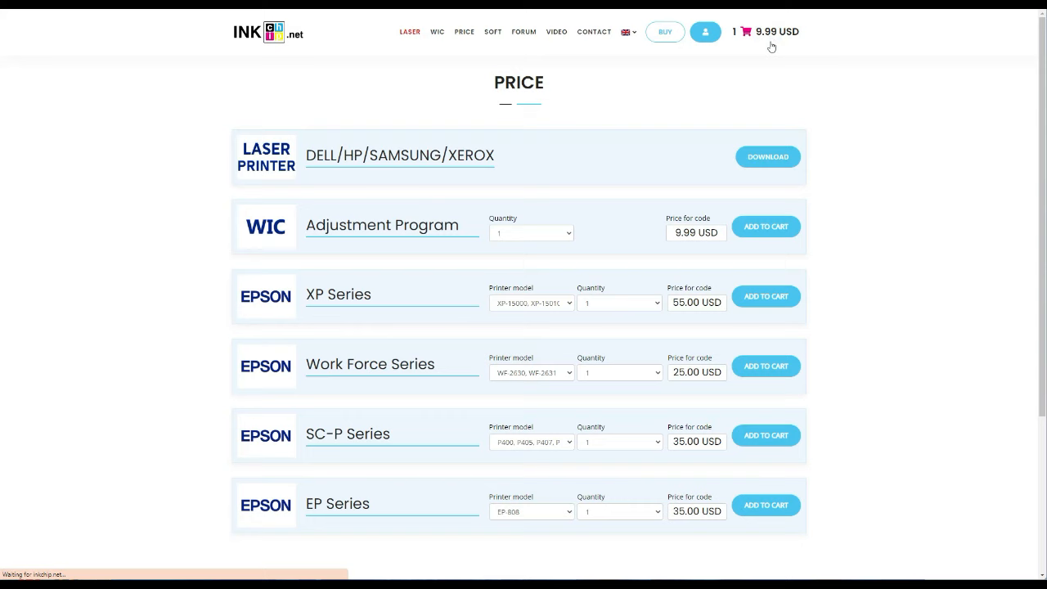
Step: Review the cart with the single 9.99 USD key and proceed to checkout
click(746, 33)
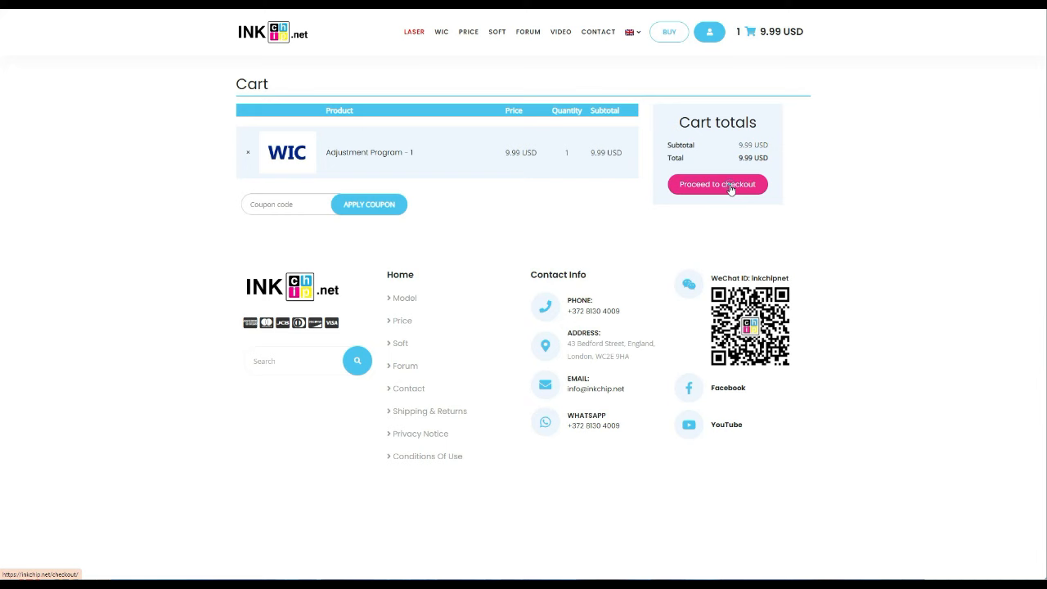
click(717, 183)
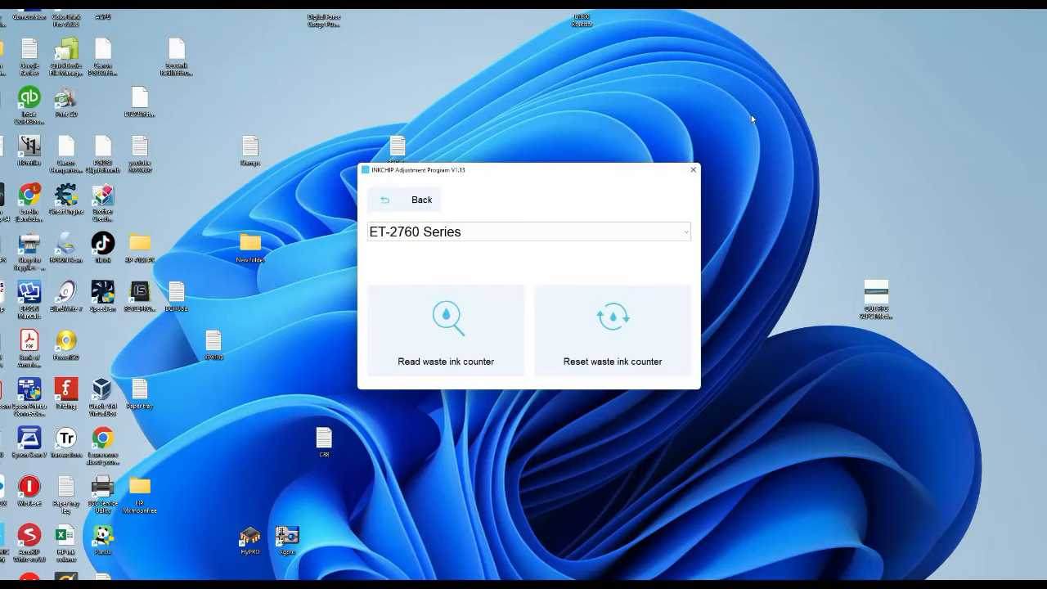
mouse_move(717, 314)
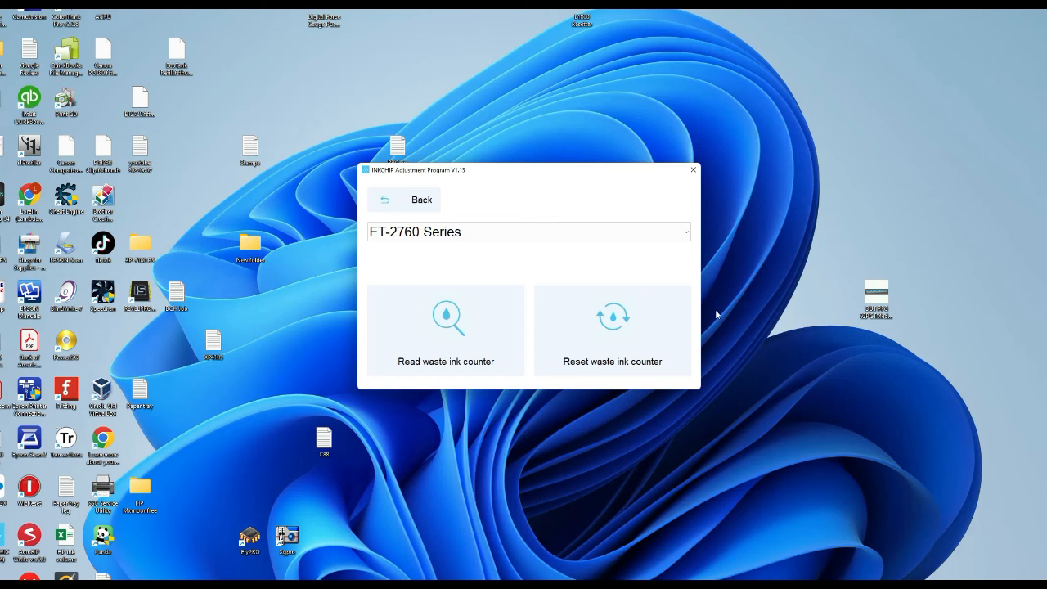
Step: Reset the ET-2760 waste ink counter with the purchased key and re-read it to confirm zero
click(612, 317)
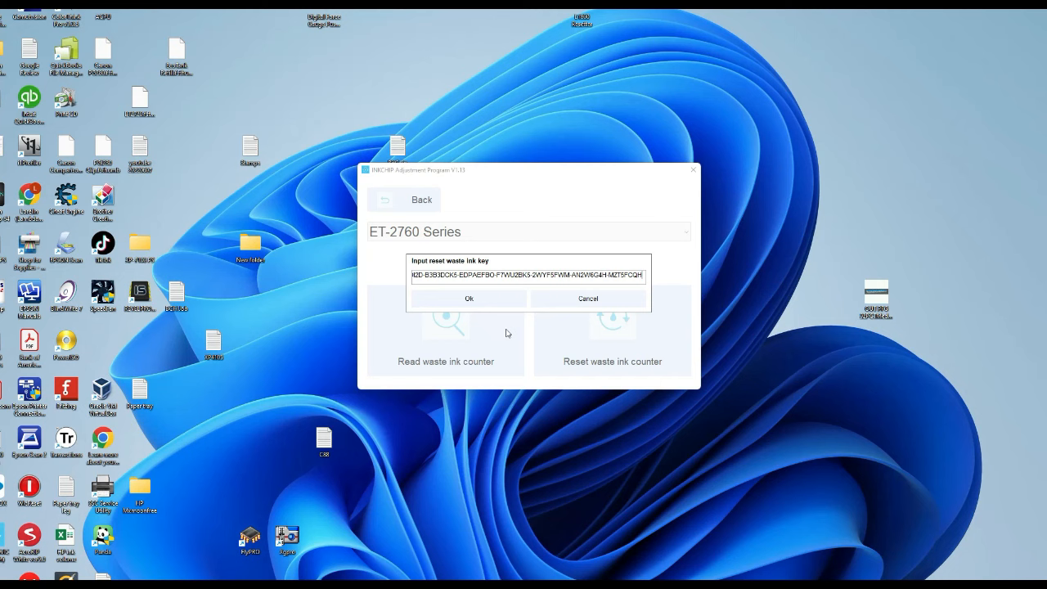
click(468, 298)
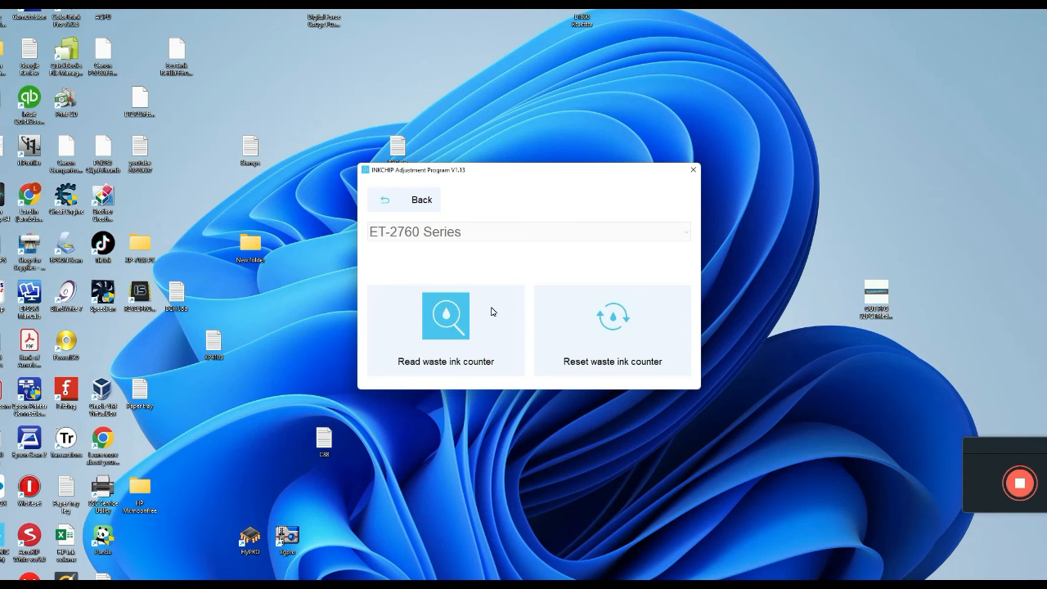
click(612, 330)
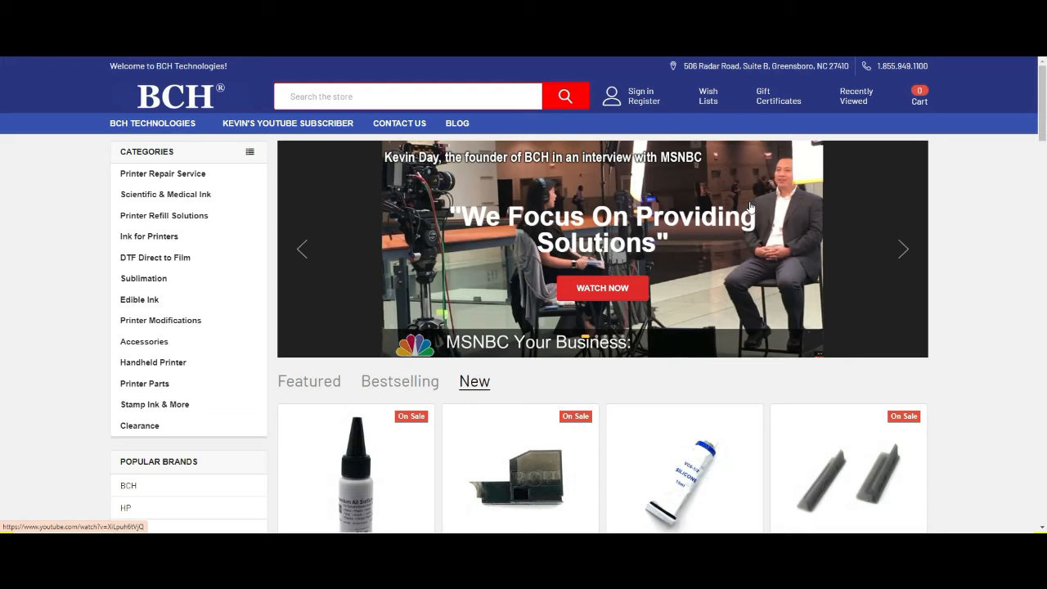
mouse_move(144, 342)
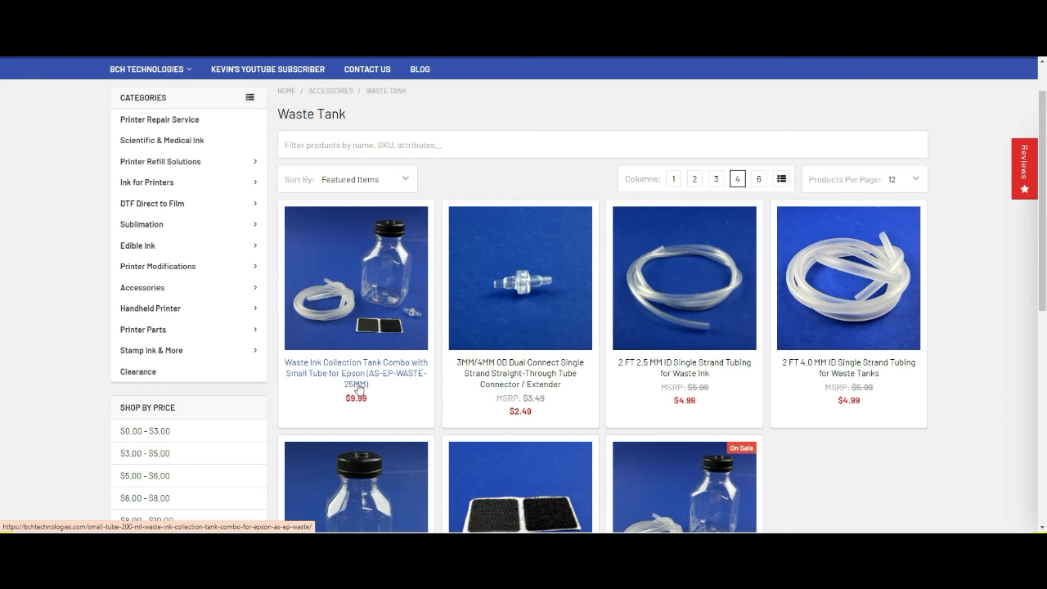
Step: Scroll through the Waste Tank accessories listing of collection tanks, bottles and tubing
scroll(down, 3)
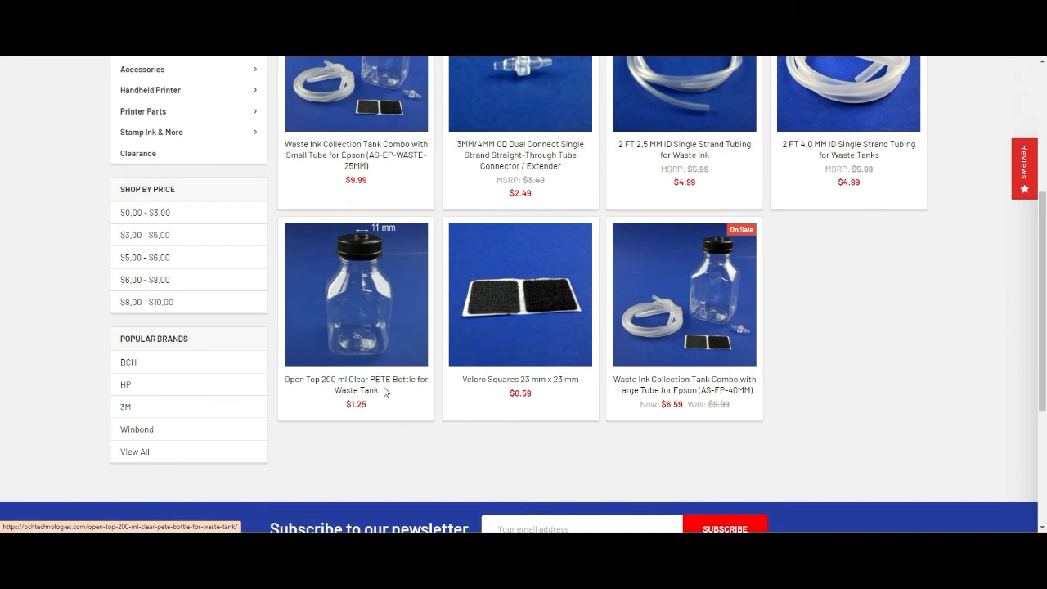